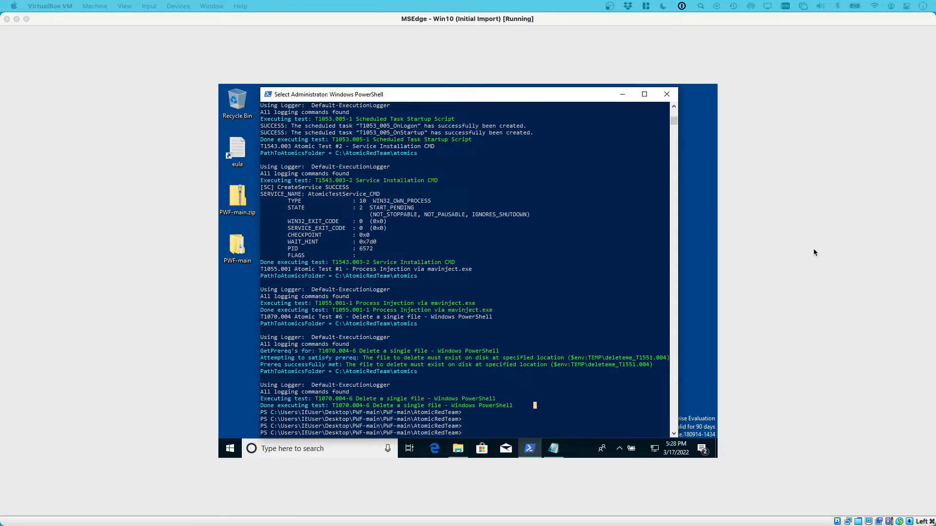
mouse_move(801, 252)
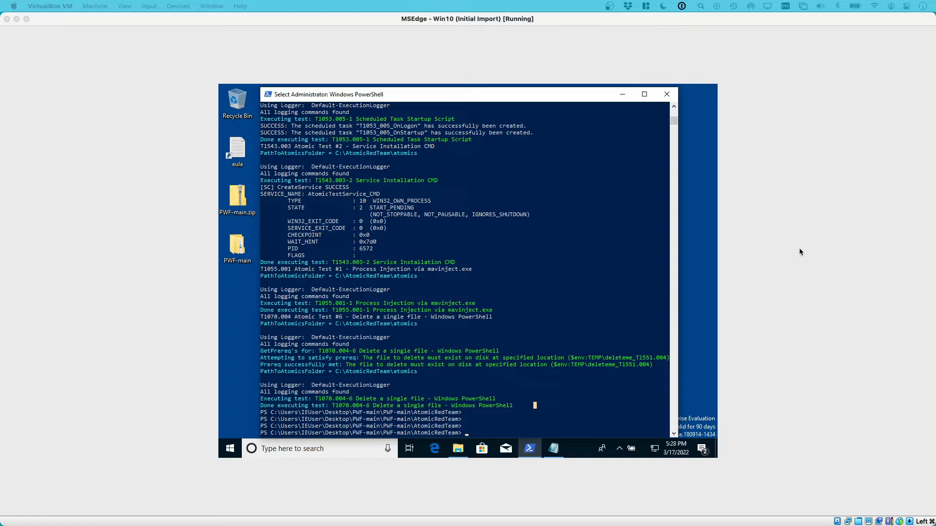
mouse_move(128, 113)
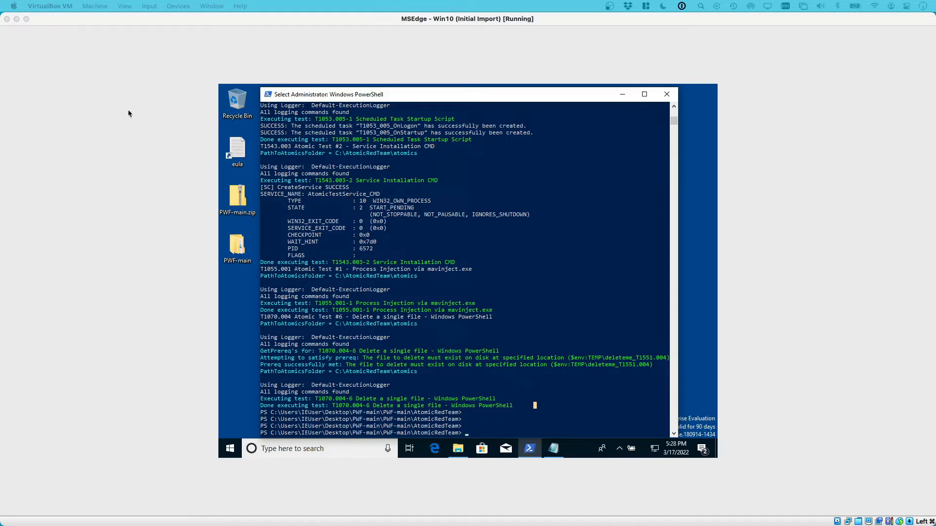
mouse_move(154, 127)
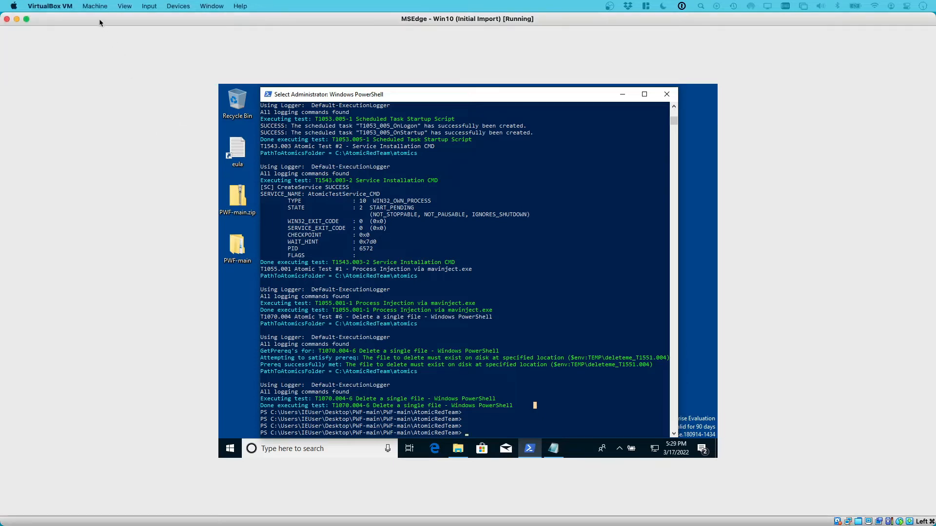
Pause the running Windows 10 VM from the Machine menu
left_click(95, 6)
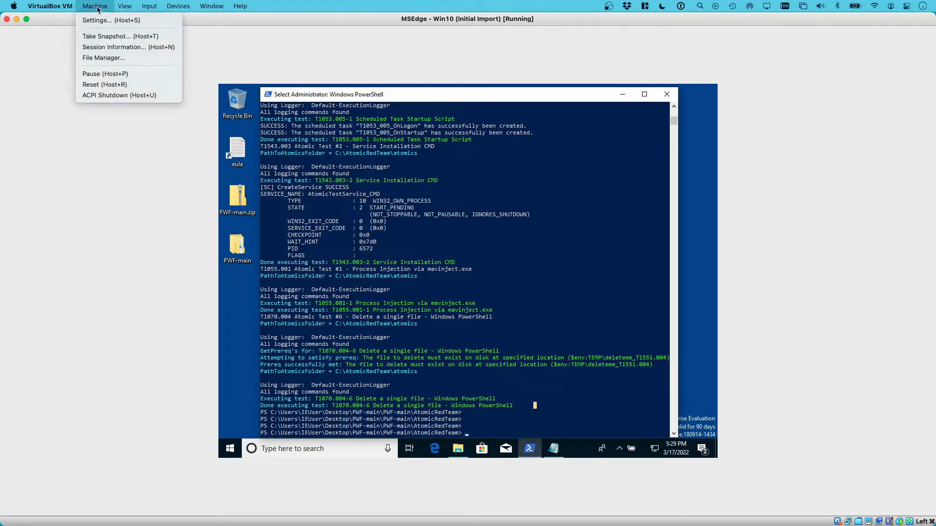
mouse_move(104, 73)
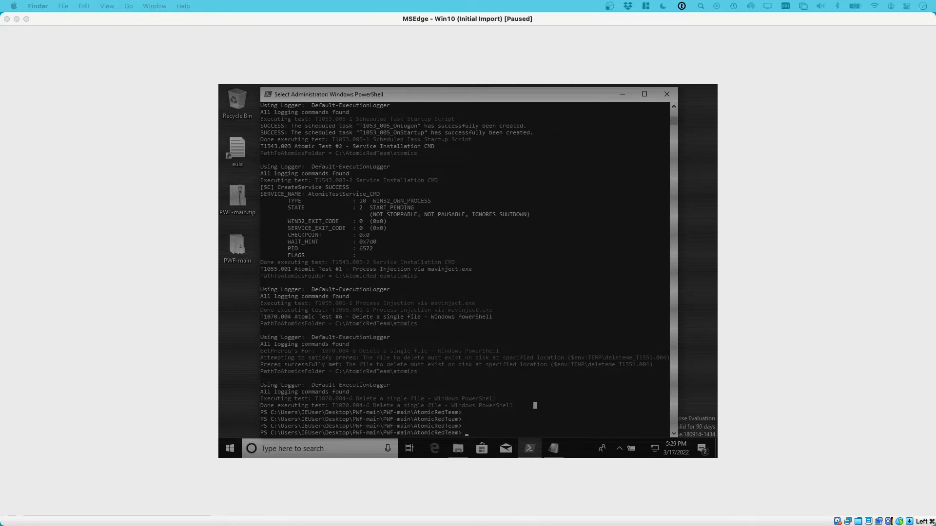
mouse_move(908, 262)
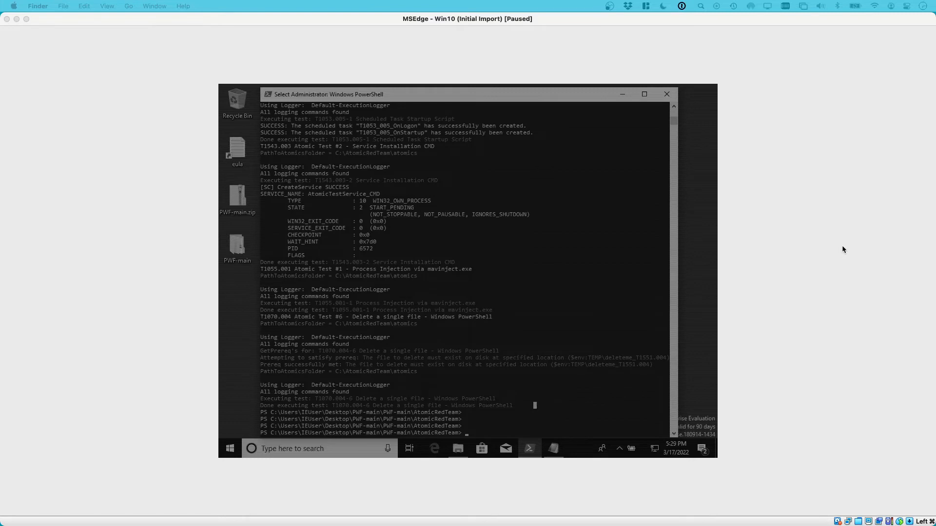
mouse_move(846, 256)
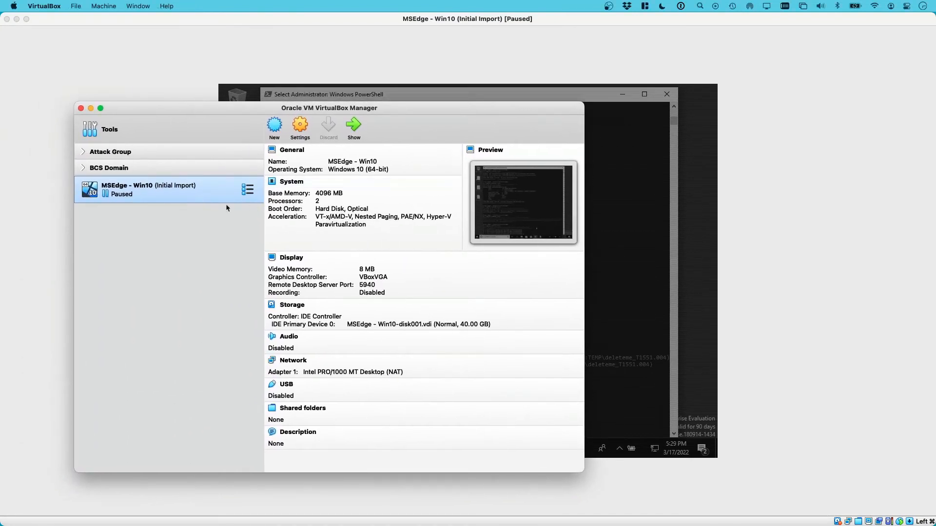
mouse_move(192, 197)
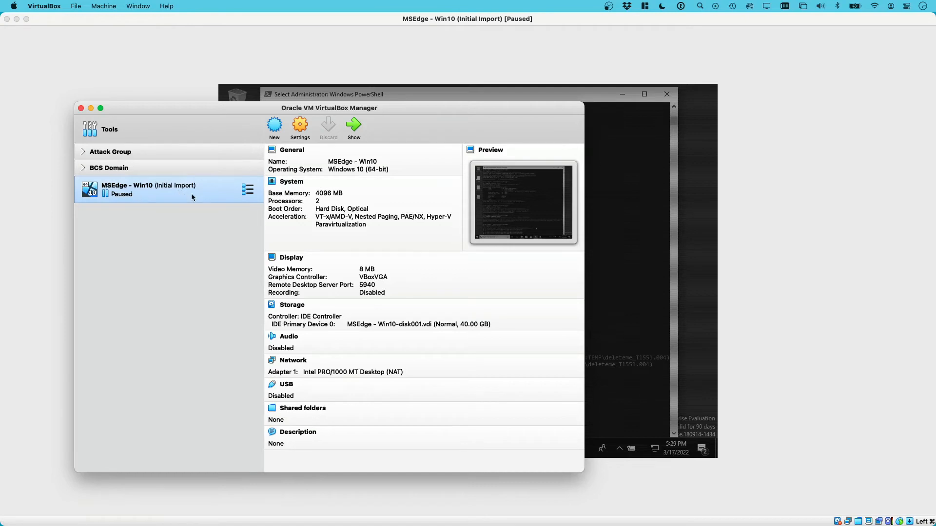
Switch the Win10 machine's tools view to its Snapshots history
left_click(248, 191)
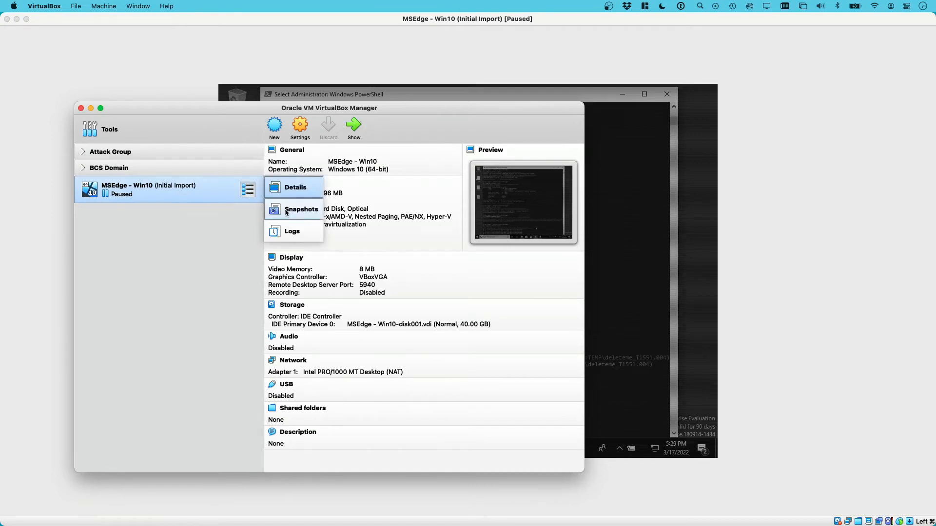
left_click(302, 208)
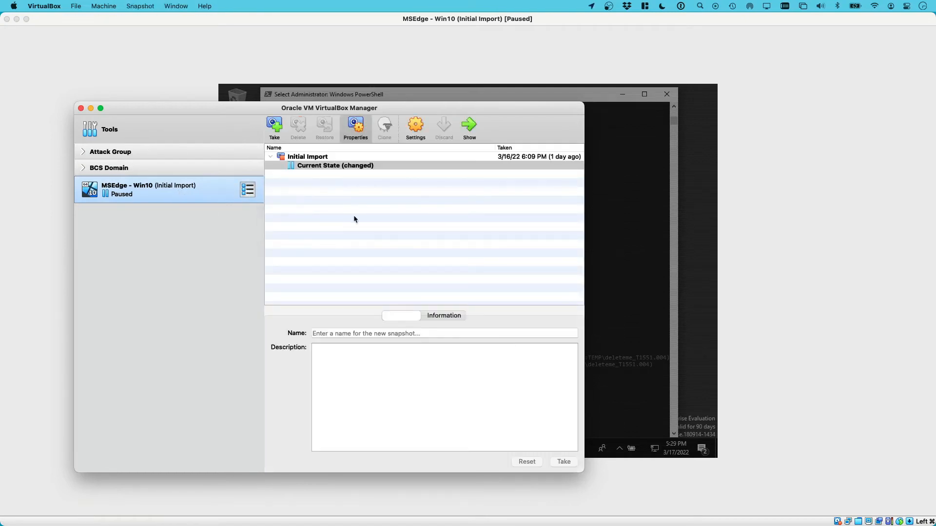
mouse_move(308, 194)
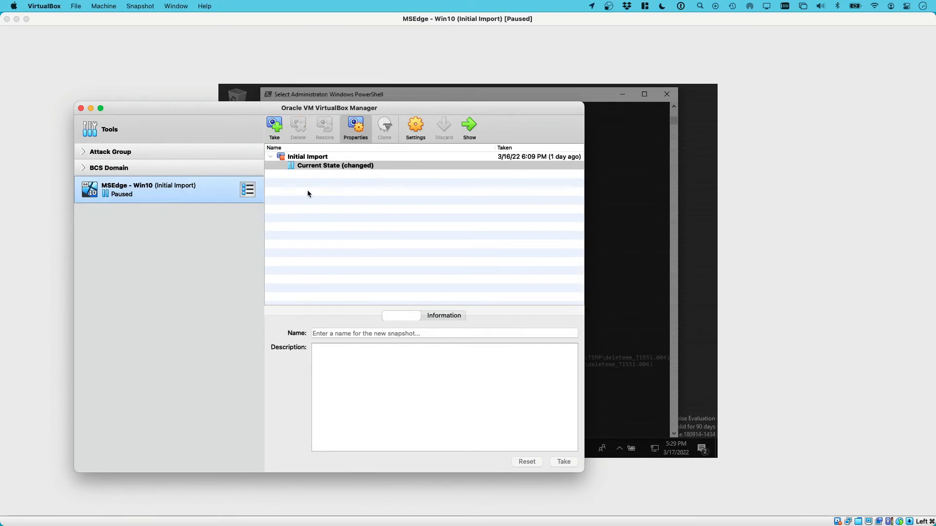
mouse_move(398, 201)
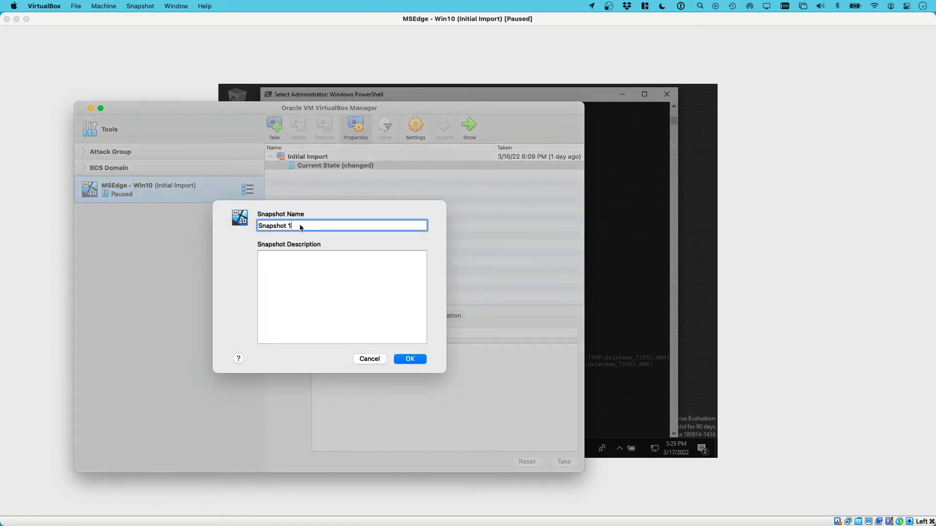
Name the new snapshot 'After attack' and confirm to take it
triple_click(341, 225)
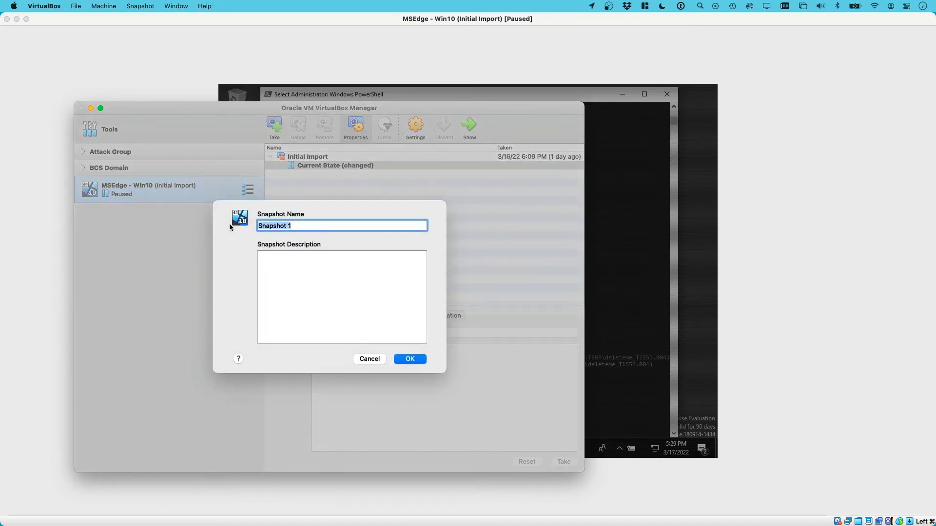
type("After atr")
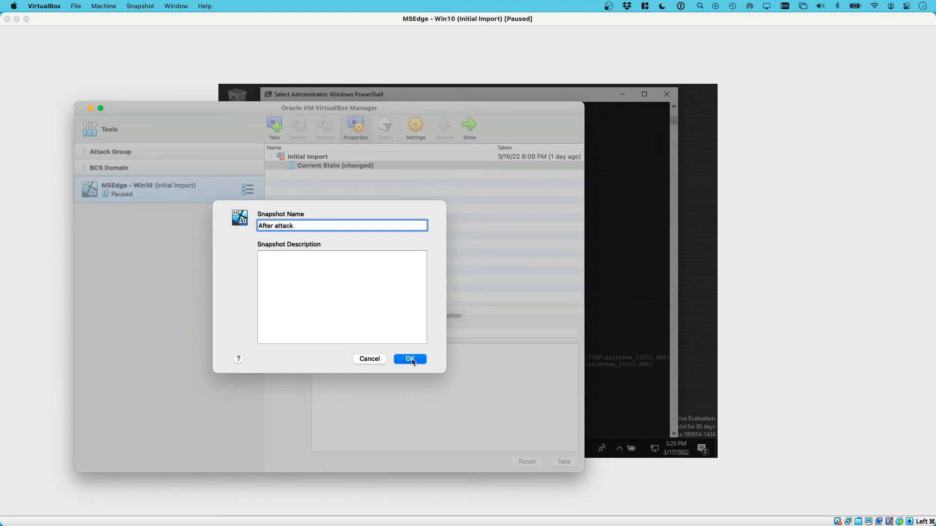
left_click(409, 359)
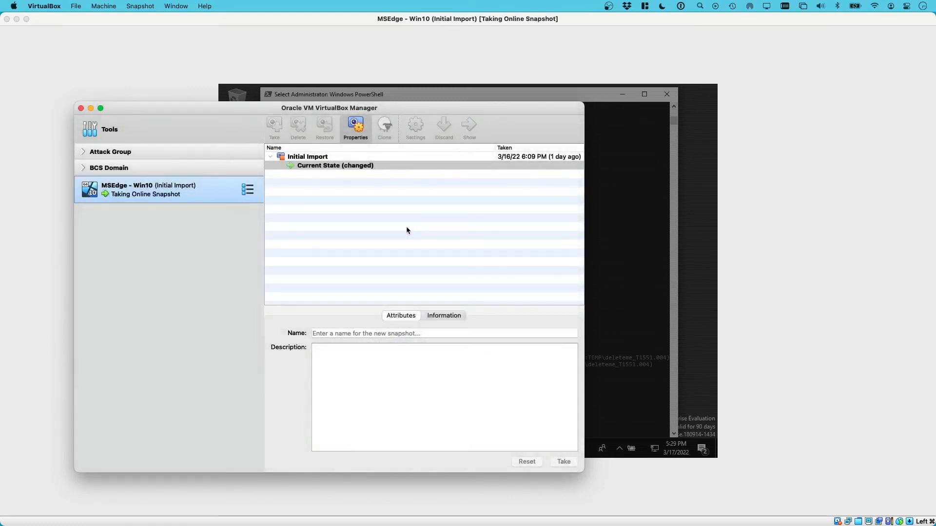
Let the snapshot finish and select Current State beneath the new 'After attack' entry
left_click(561, 461)
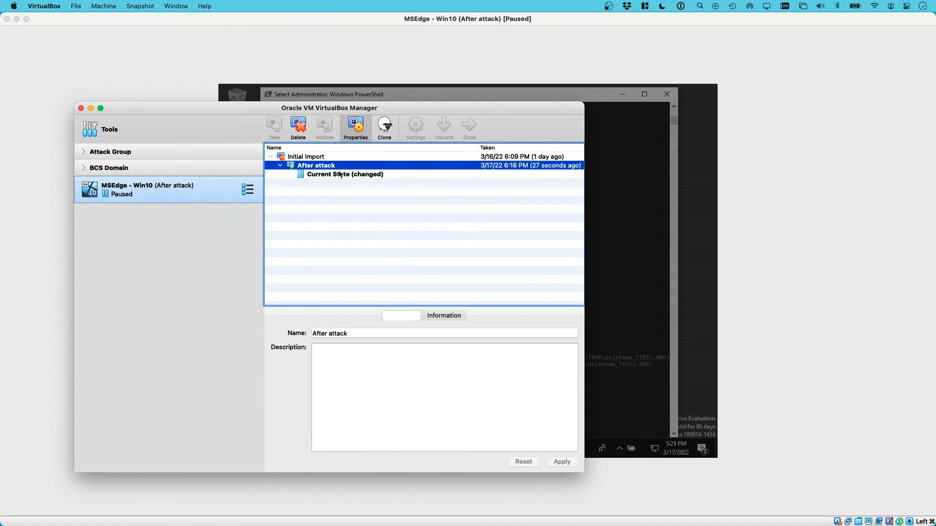
left_click(345, 174)
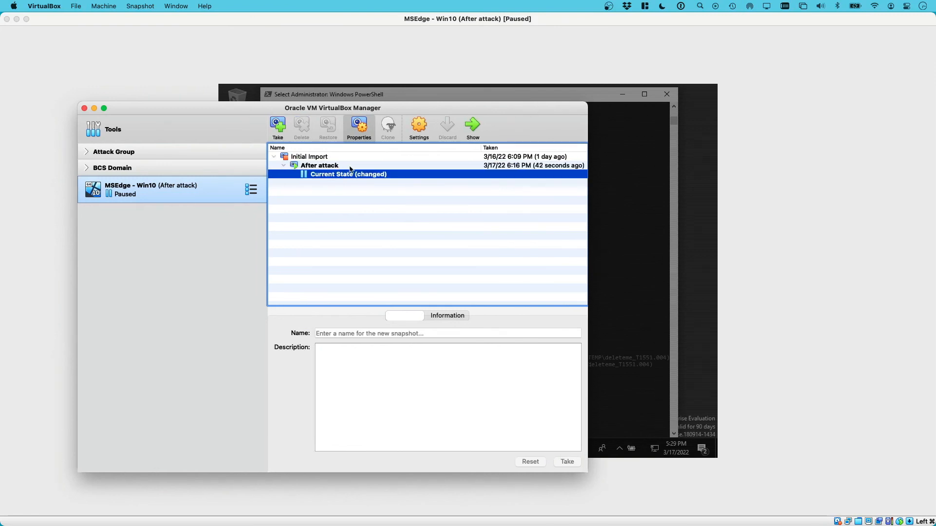
mouse_move(361, 169)
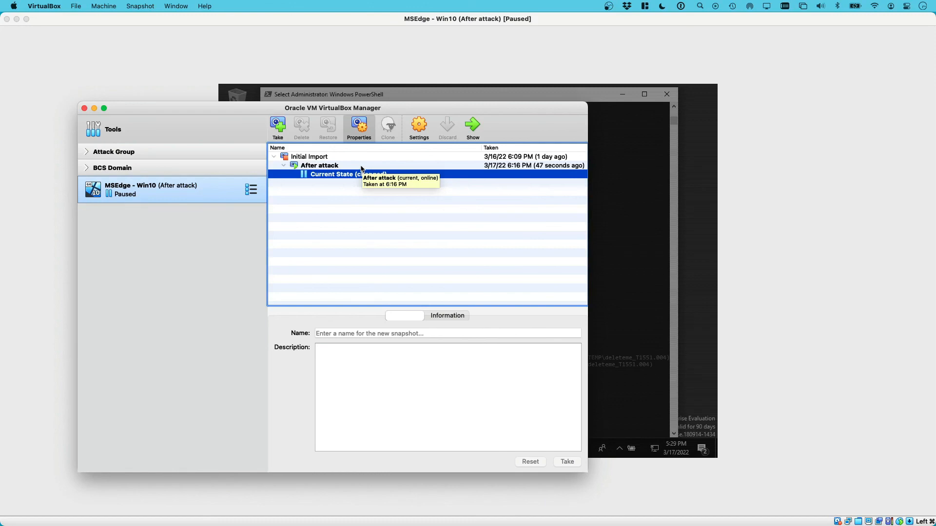
mouse_move(404, 194)
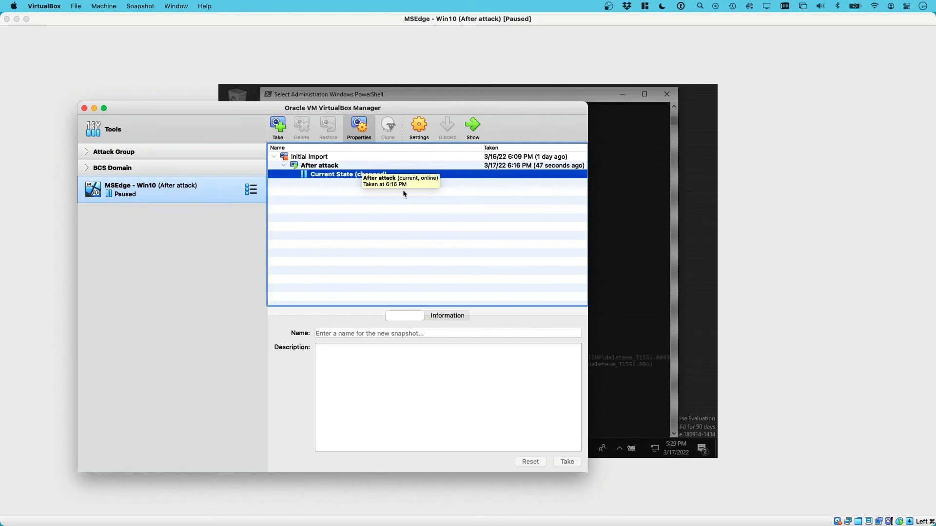